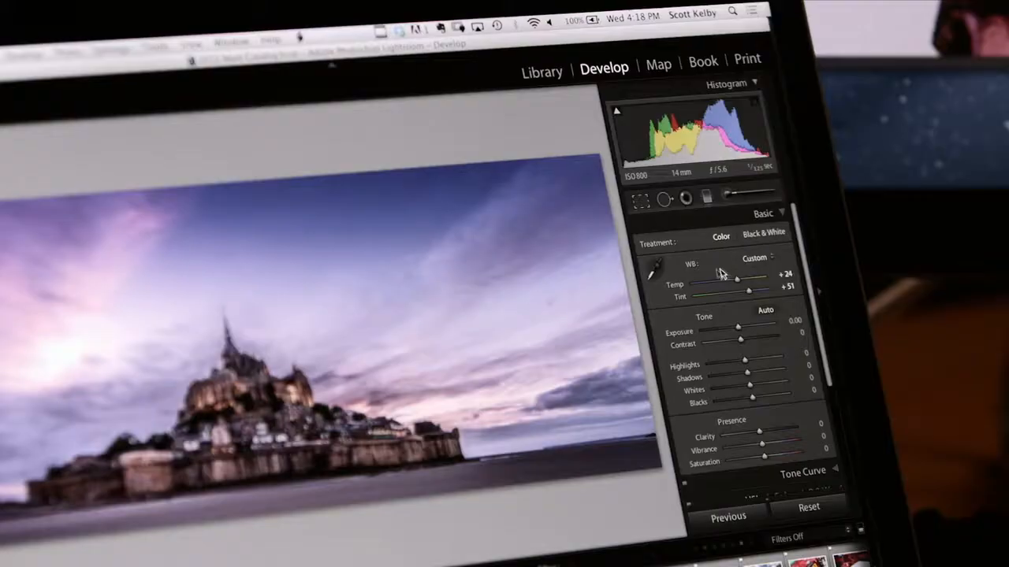
Copy the Prism Style Guide asset into the Altura Web Style Guide shared library
left_click_drag(736, 284, 728, 284)
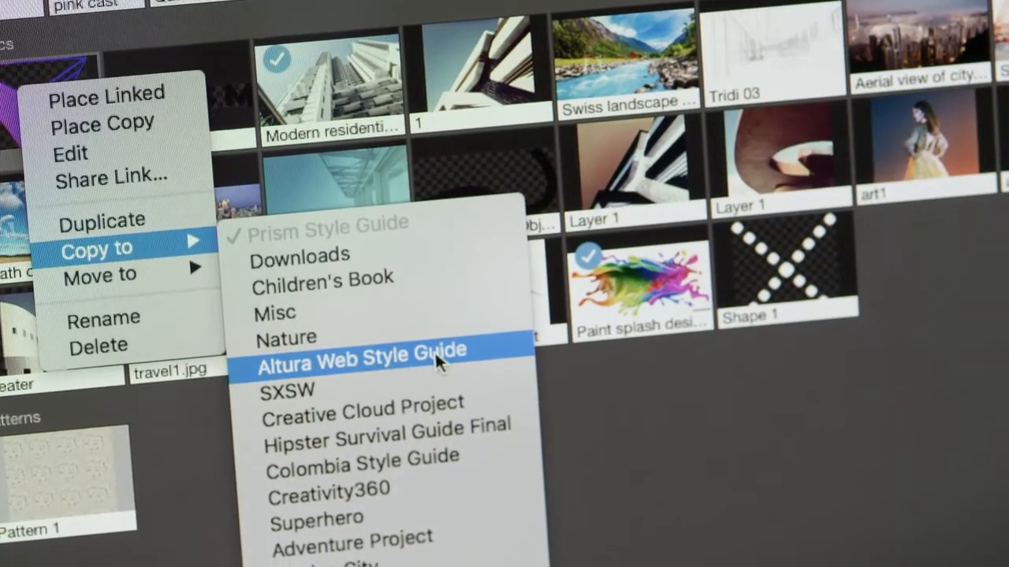
left_click(359, 360)
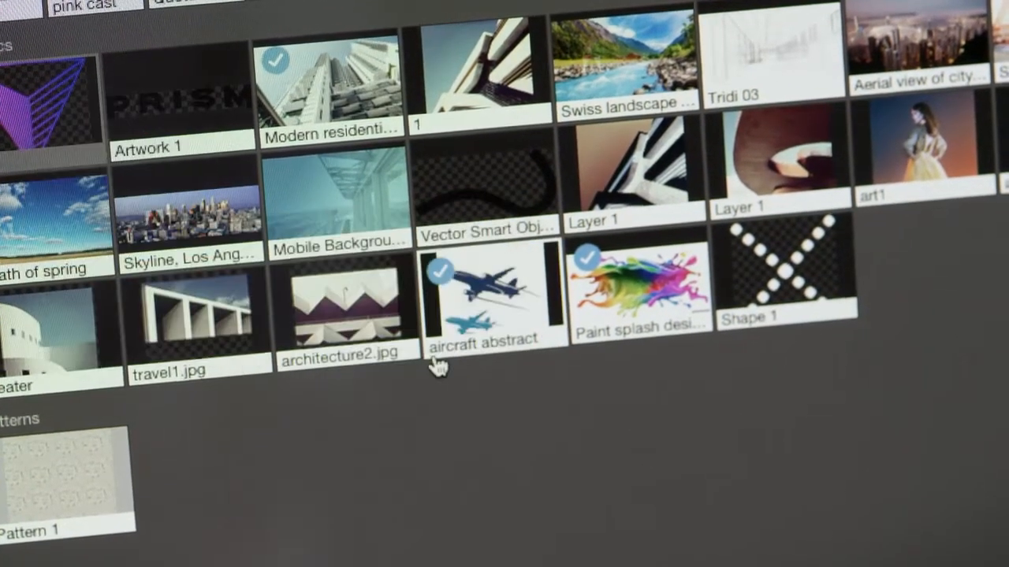